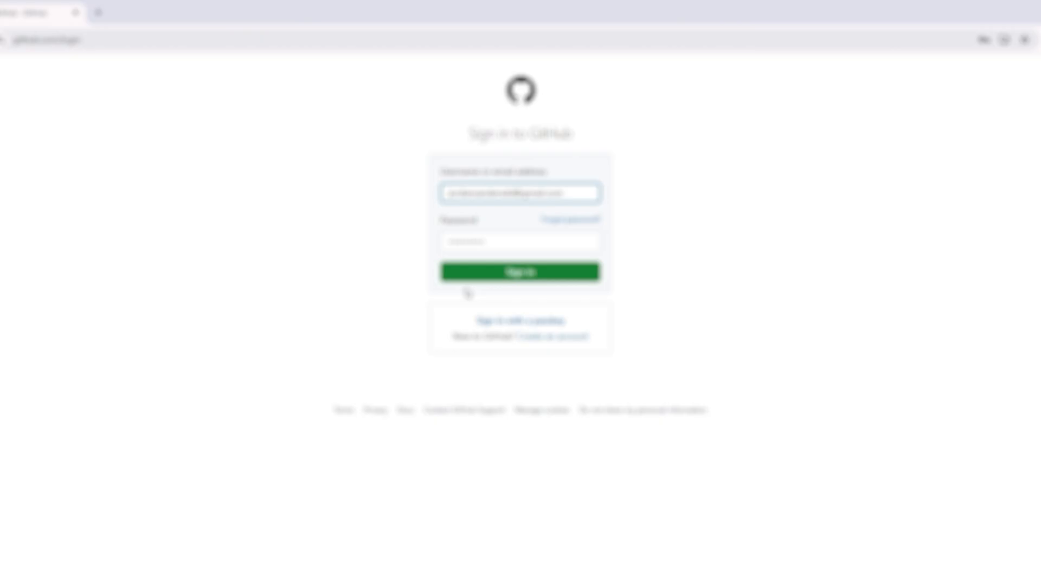
- Sign in to GitHub and start creating a new repository
click(520, 271)
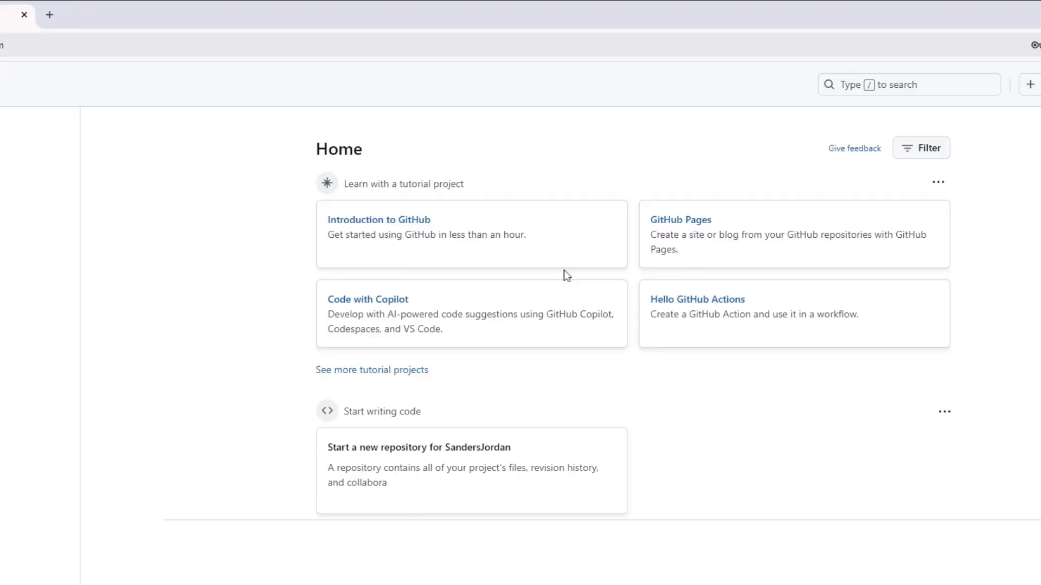
click(876, 85)
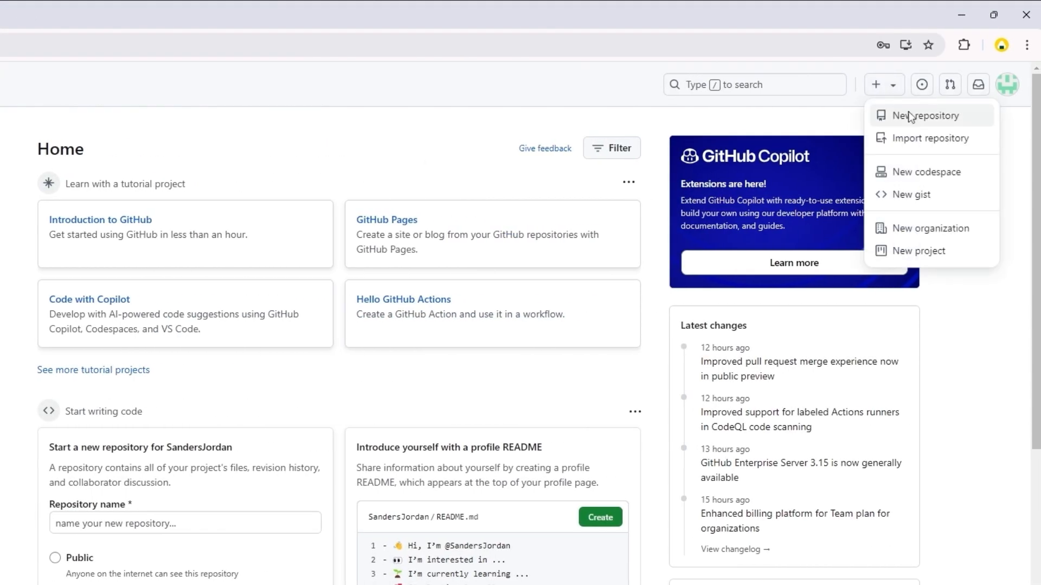
click(922, 115)
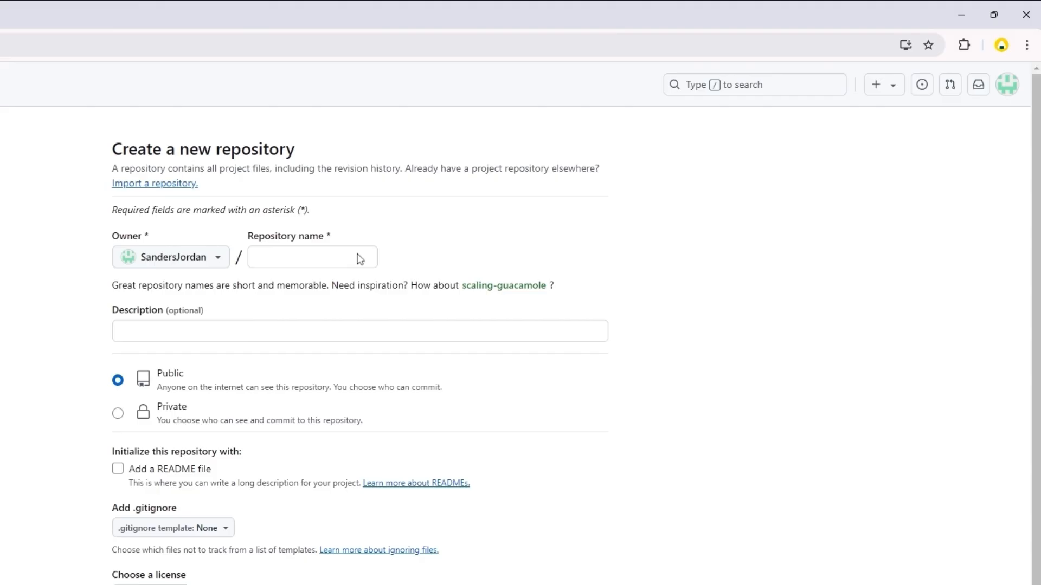
- Create a public repository named AdventureWorks2022 initialised with a README file
text(AdventureWorks2022)
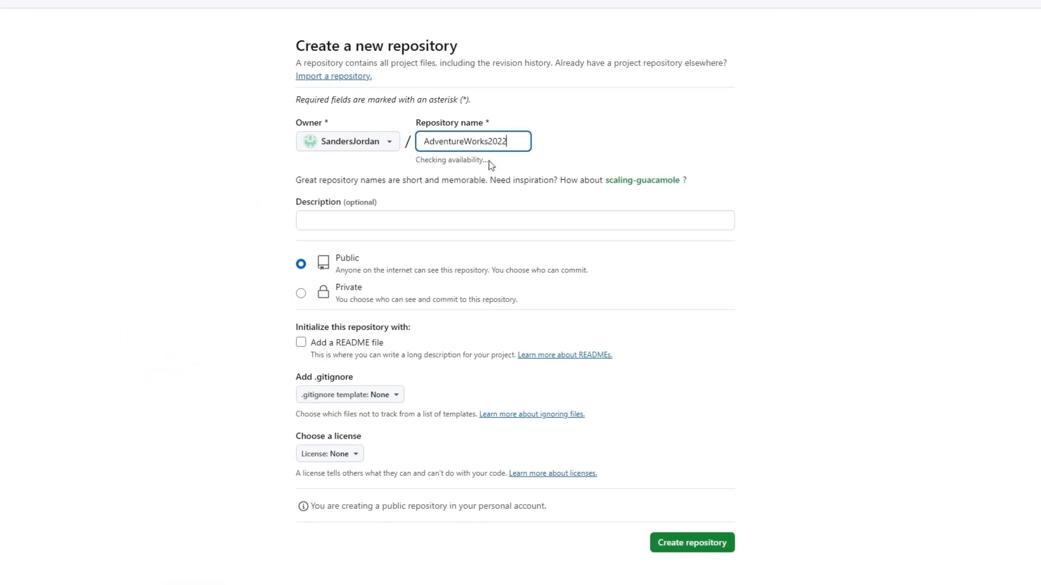
click(301, 342)
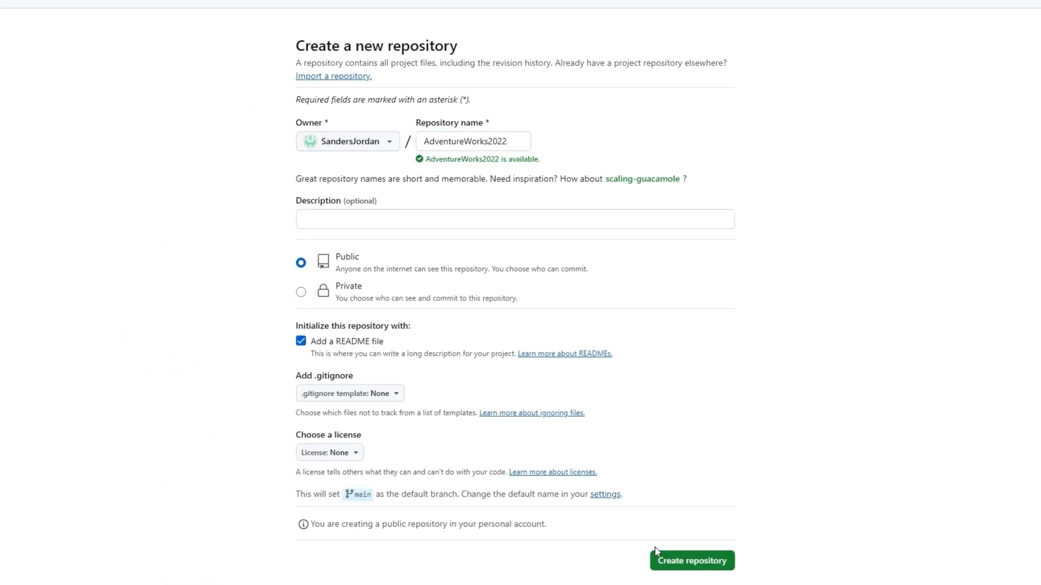
click(692, 576)
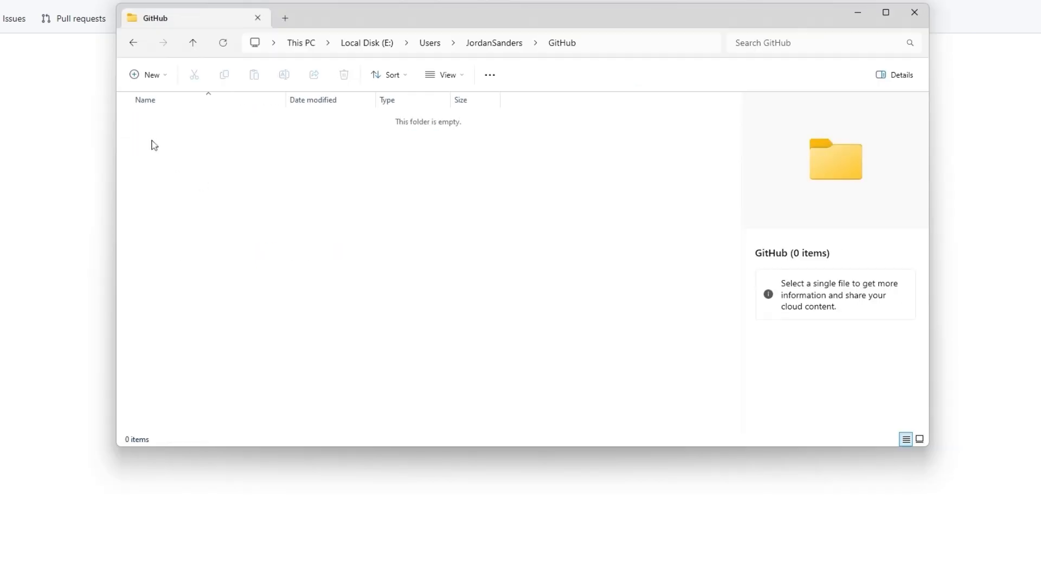
- Create a new folder inside the local GitHub folder for the repository clone
click(148, 75)
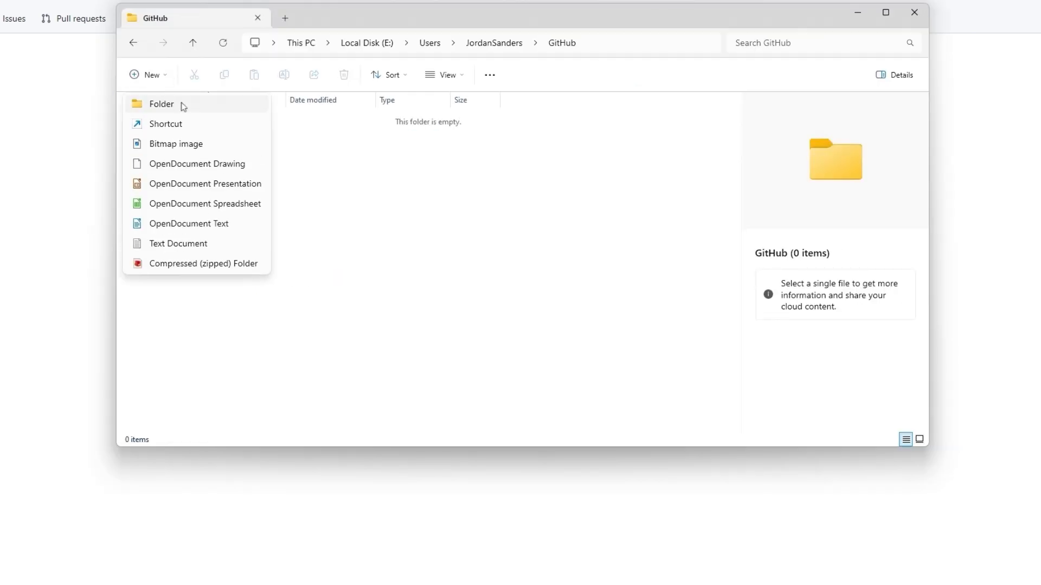
click(160, 104)
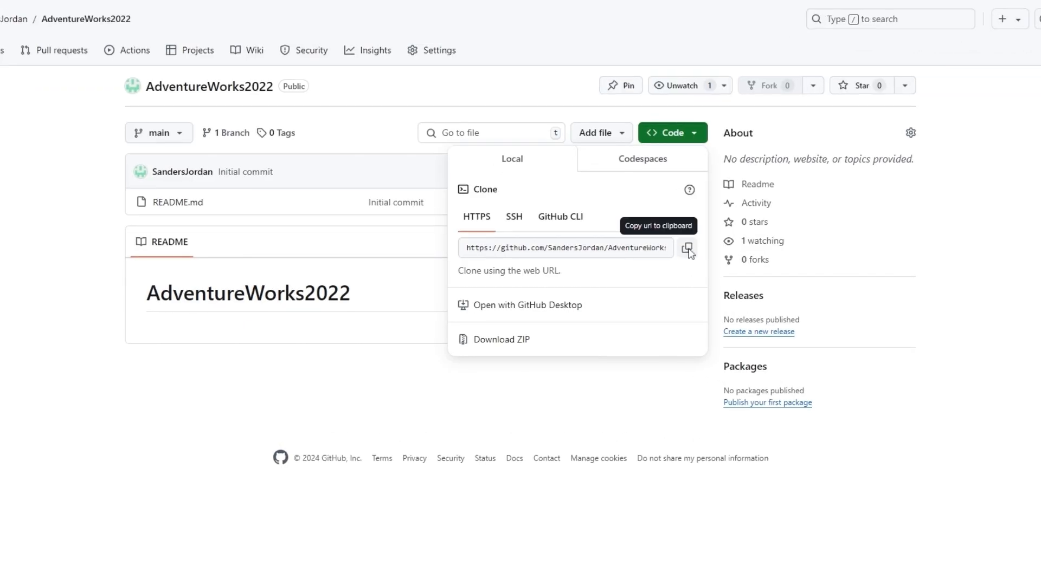
- Copy the AdventureWorks2022 repository's HTTPS clone address to the clipboard
click(687, 249)
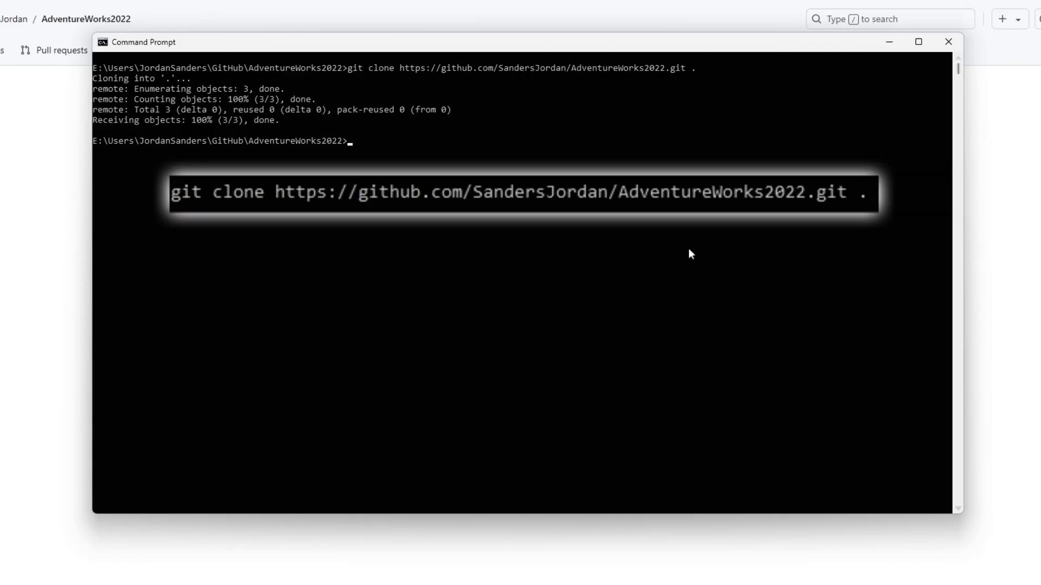
- Run git commit --allow-empty -m initial, then git push to send it to GitHub
text(git commit --allow-empty -m initial)
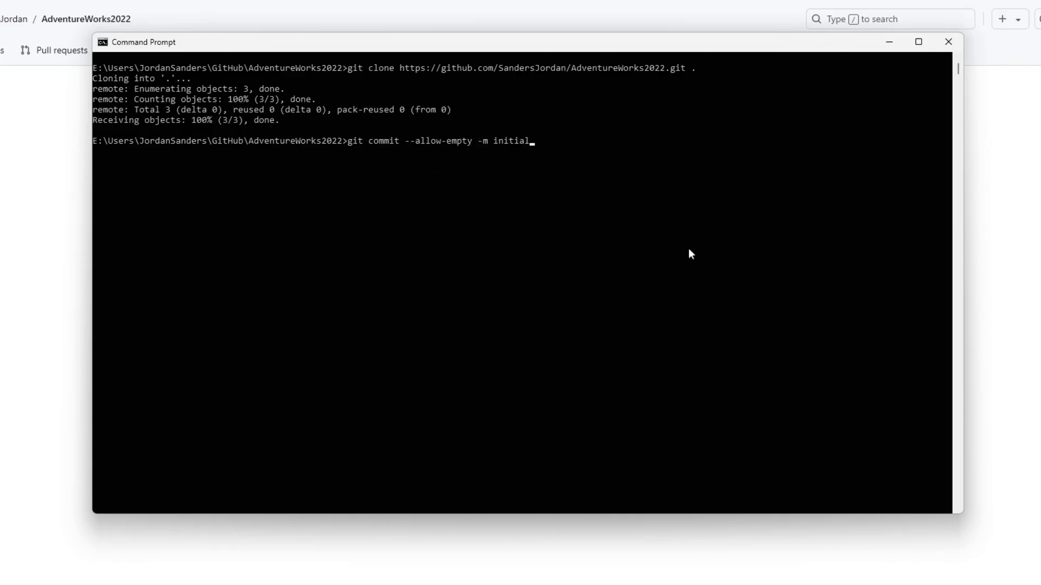
key(Enter)
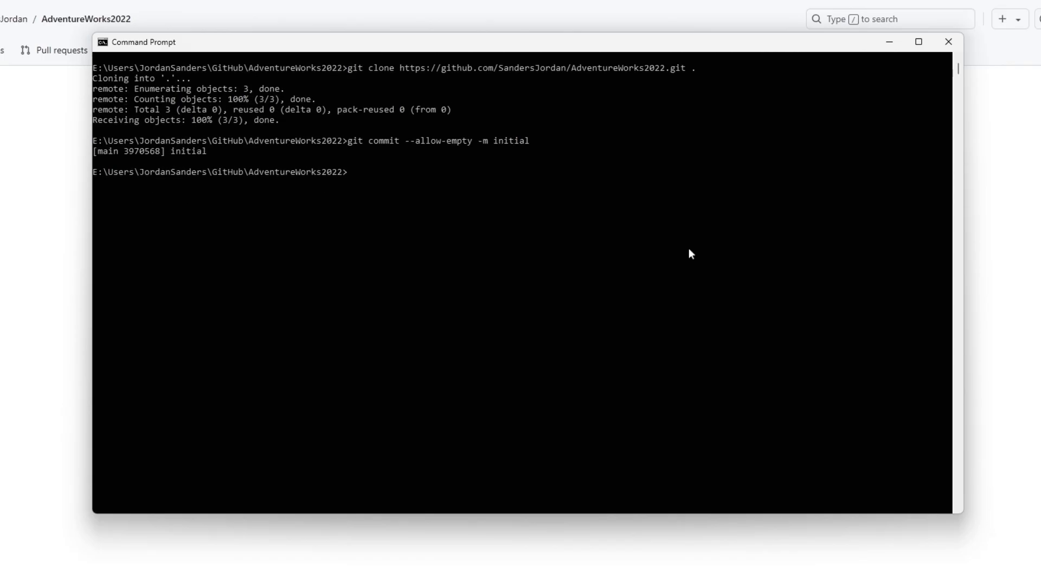
text(git push)
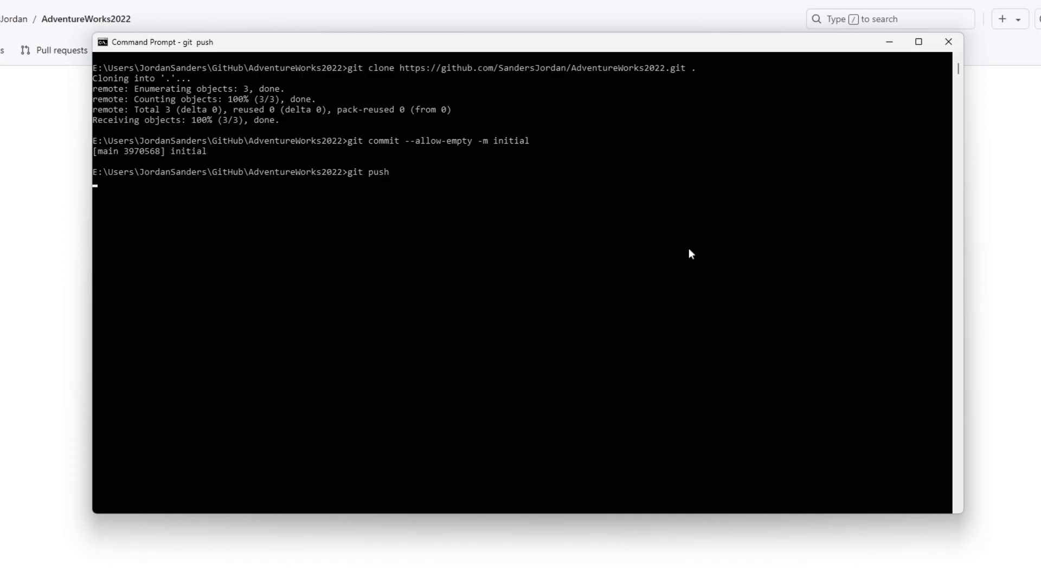
key(Enter)
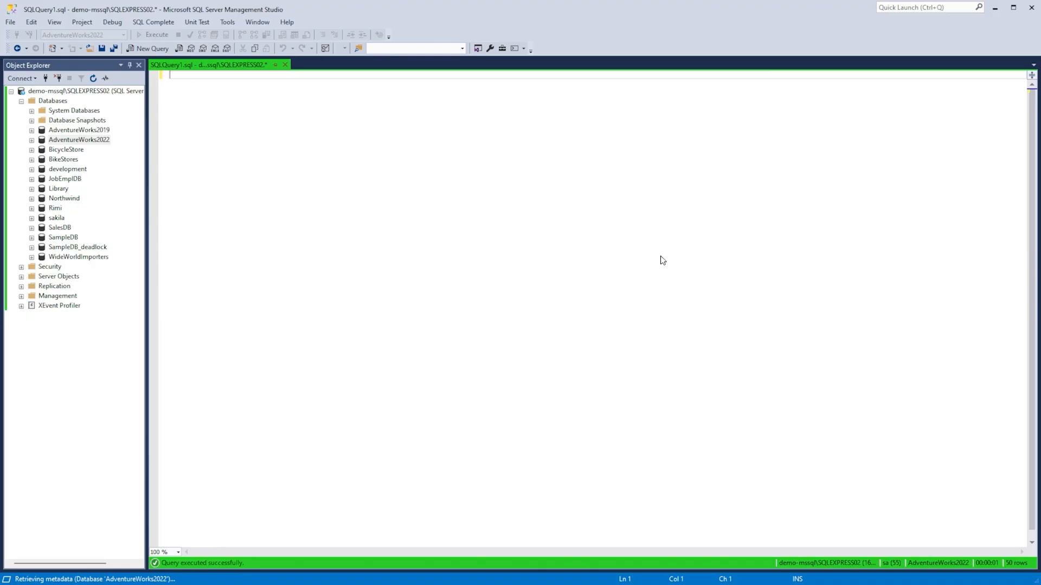
- Begin linking AdventureWorks2022 to source control and add a new source control repository
click(81, 138)
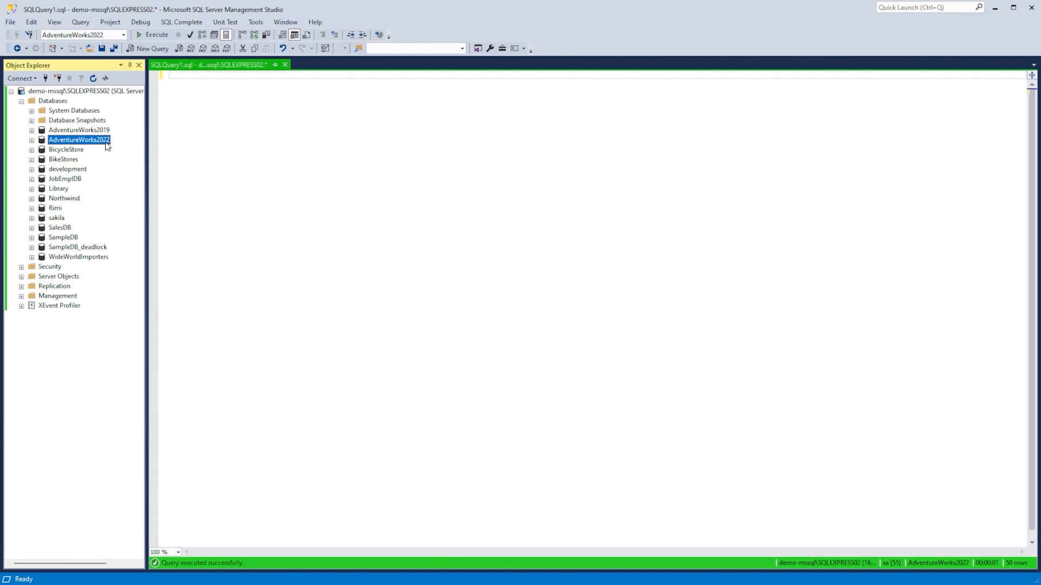
right_click(103, 141)
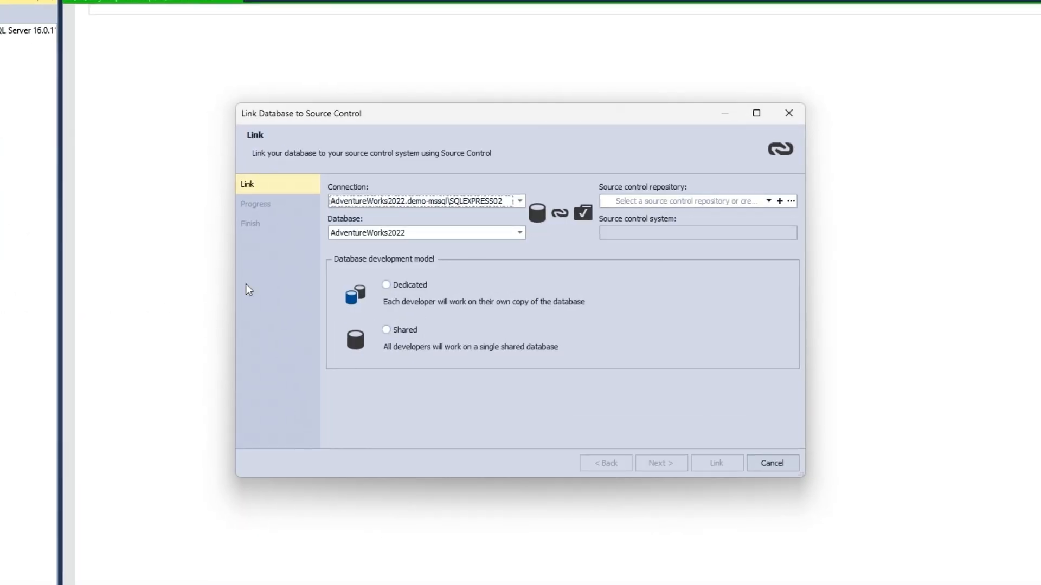
click(783, 202)
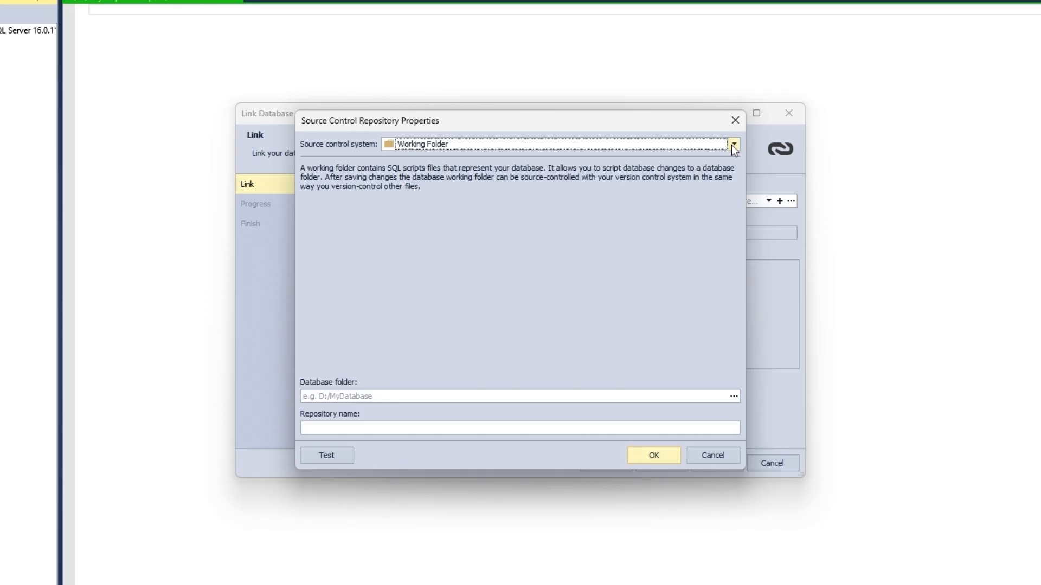
- Choose Git as the source control system with the local AdventureWorks2022 folder as repository
click(736, 146)
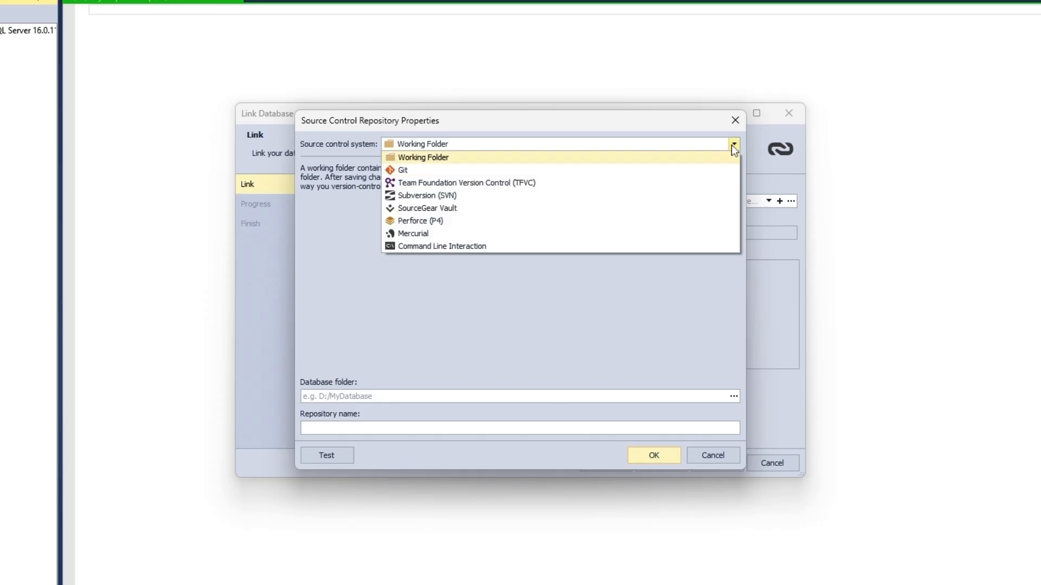
mouse_move(713, 170)
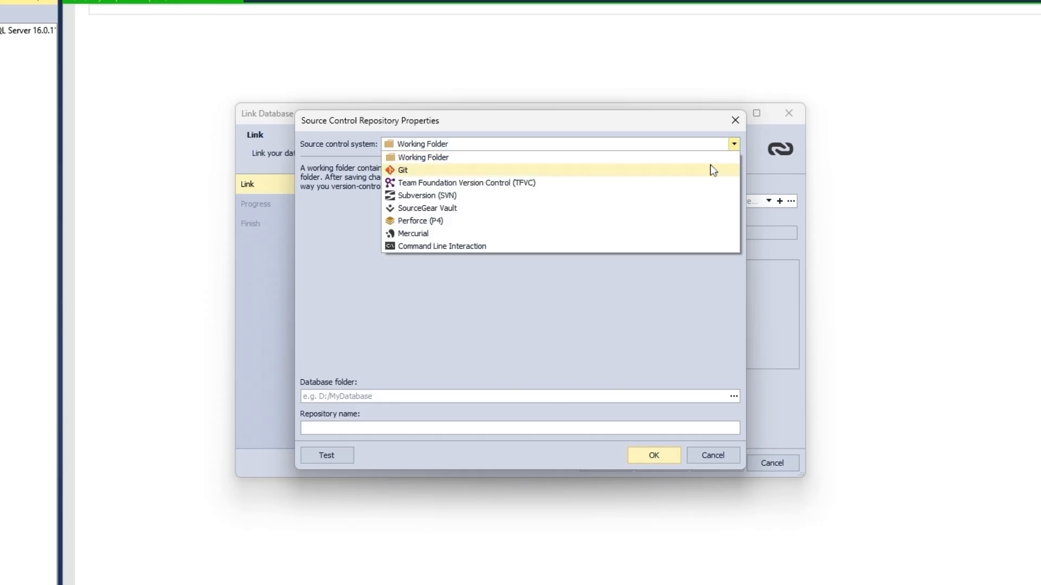
click(402, 169)
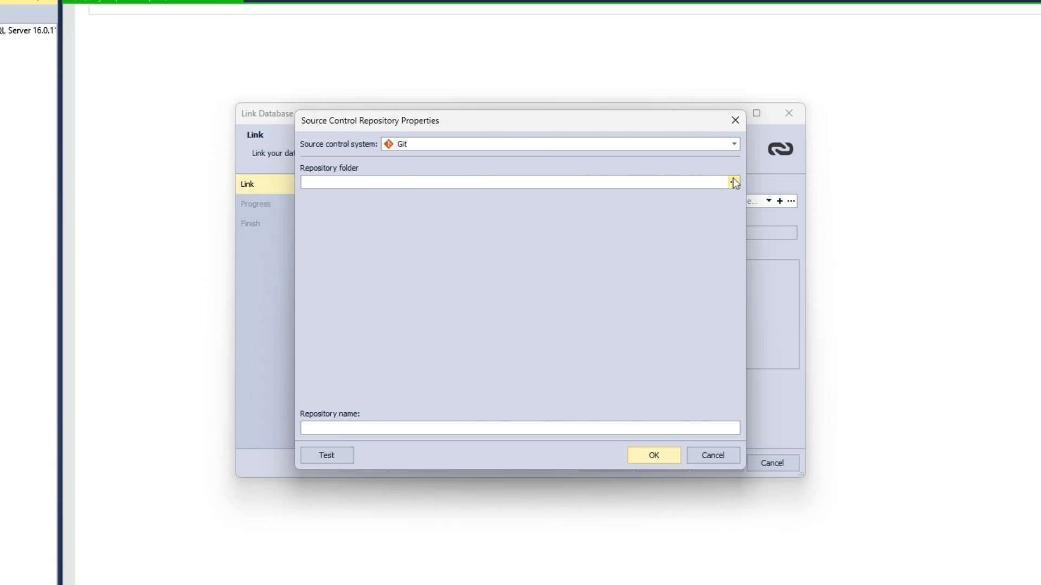
click(733, 182)
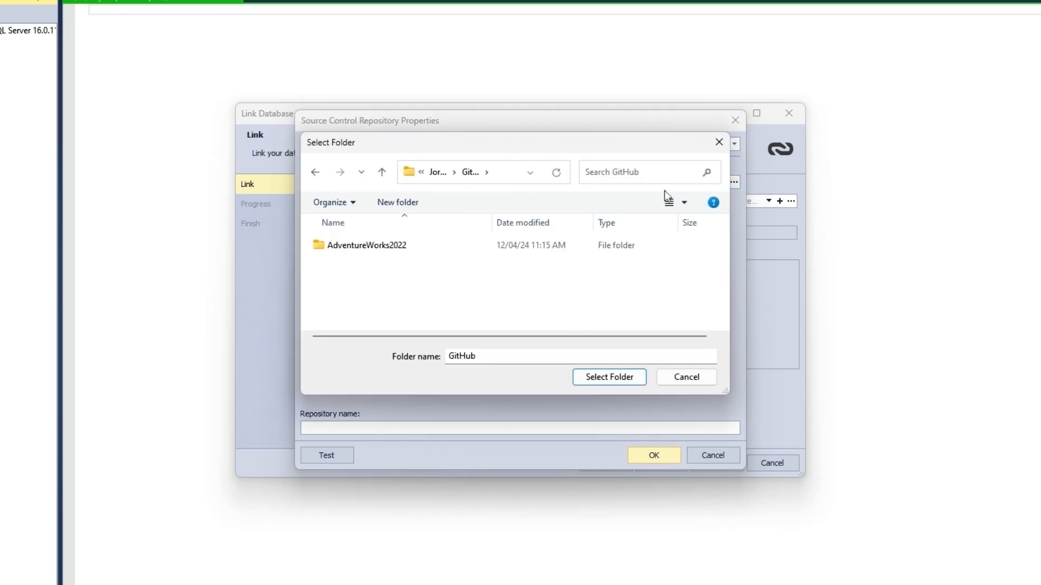
double_click(366, 245)
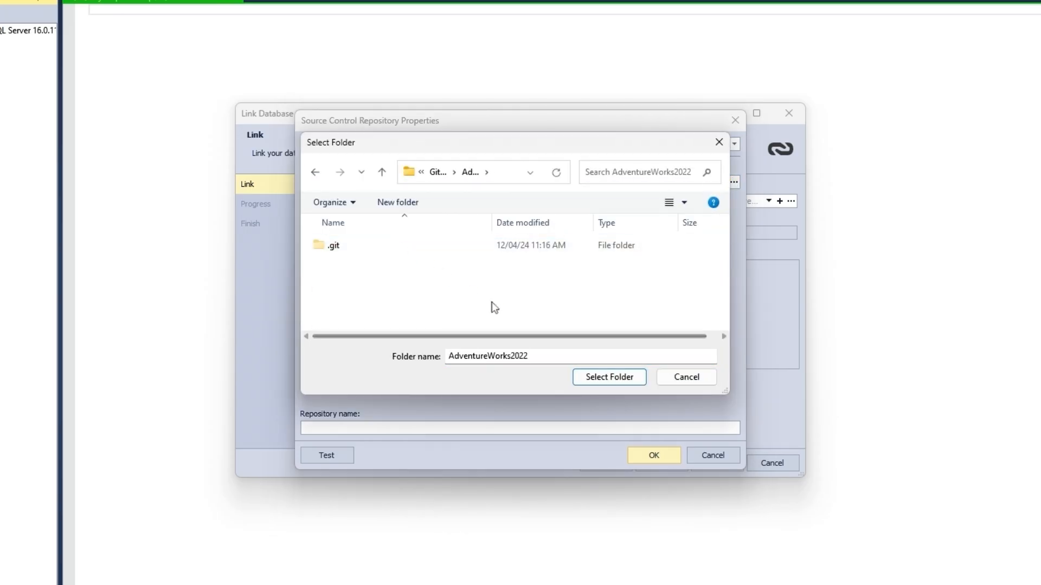
click(609, 377)
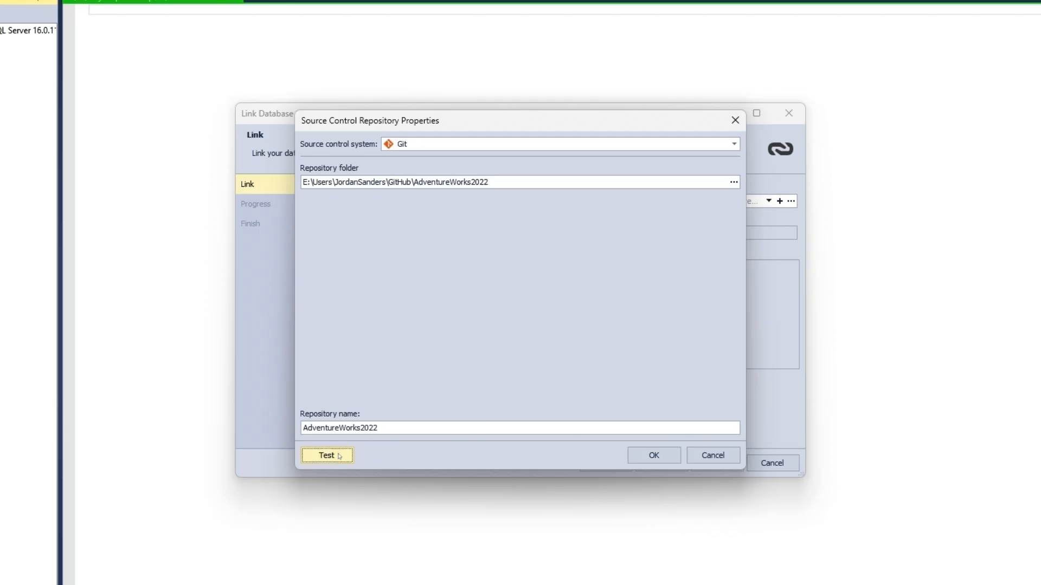
- Test the repository connection successfully and save the repository settings
click(326, 456)
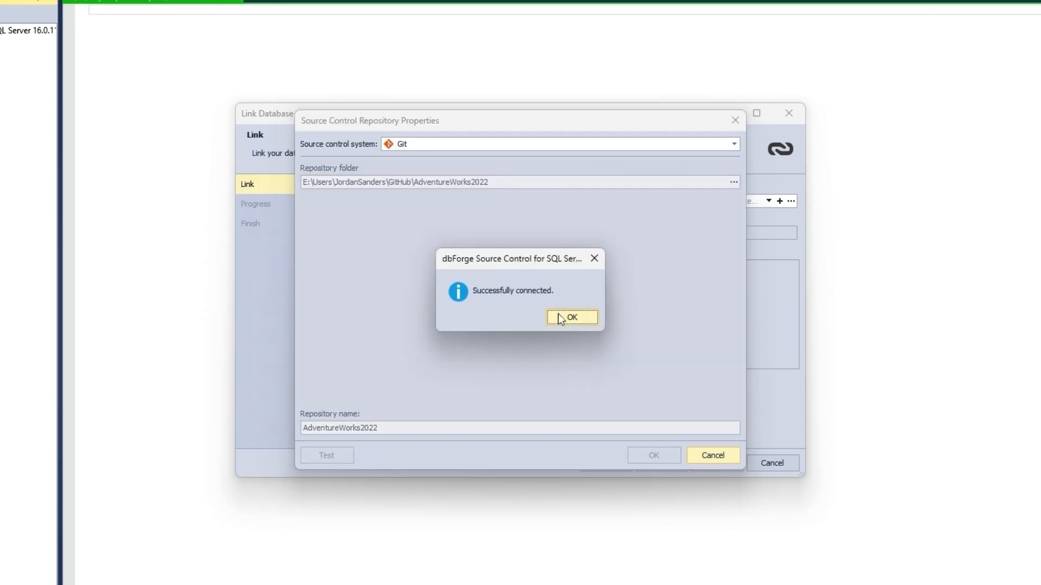
click(572, 317)
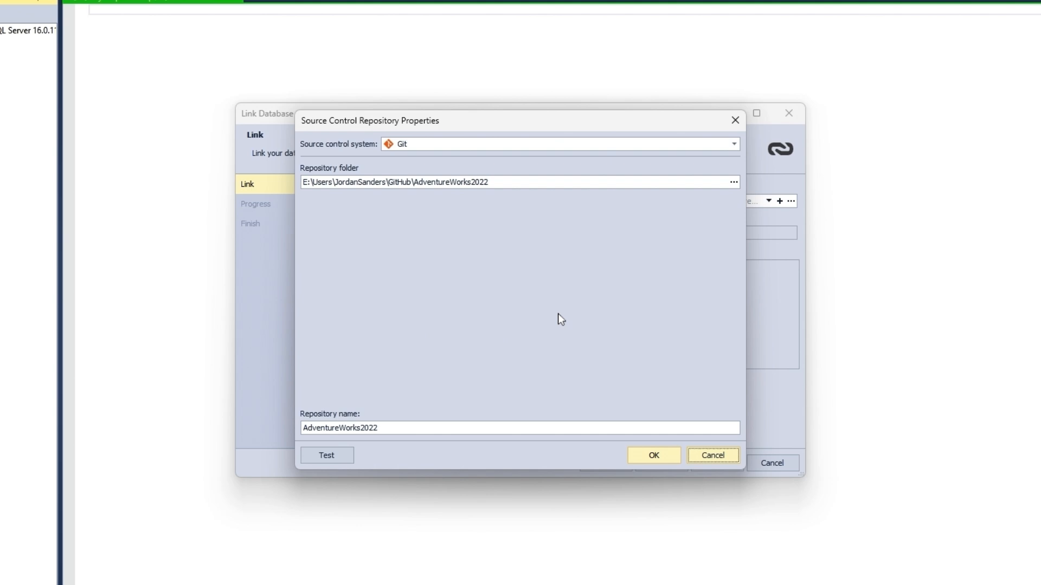
click(654, 454)
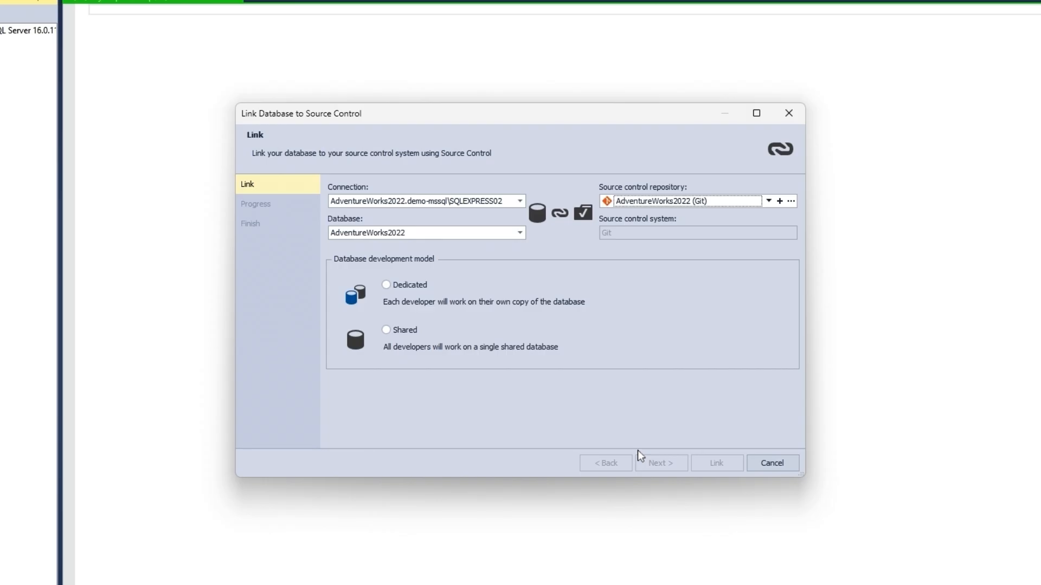
- Link the database using the Dedicated development model, listing 131 local changes
click(385, 284)
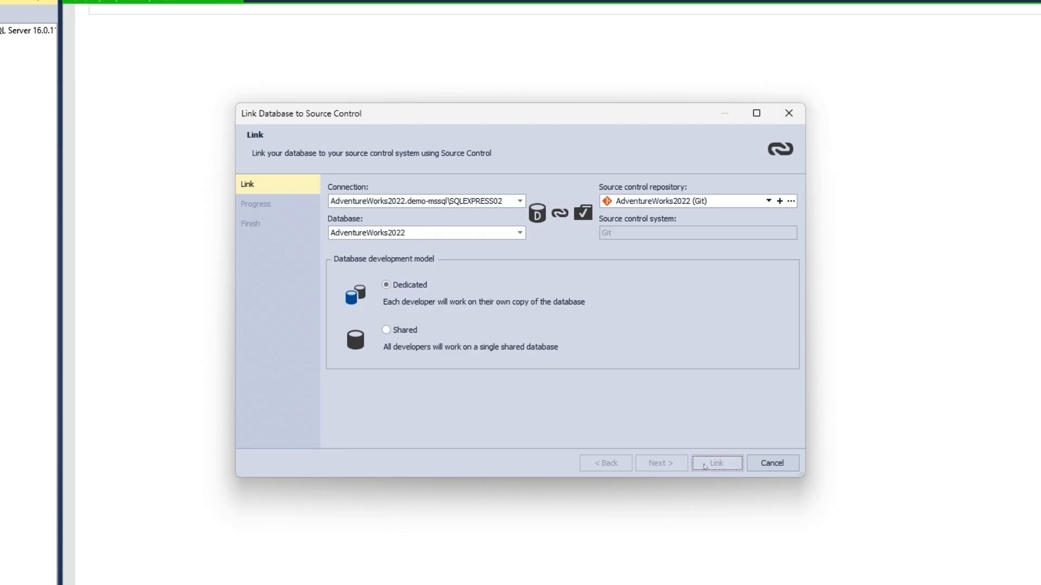
click(720, 463)
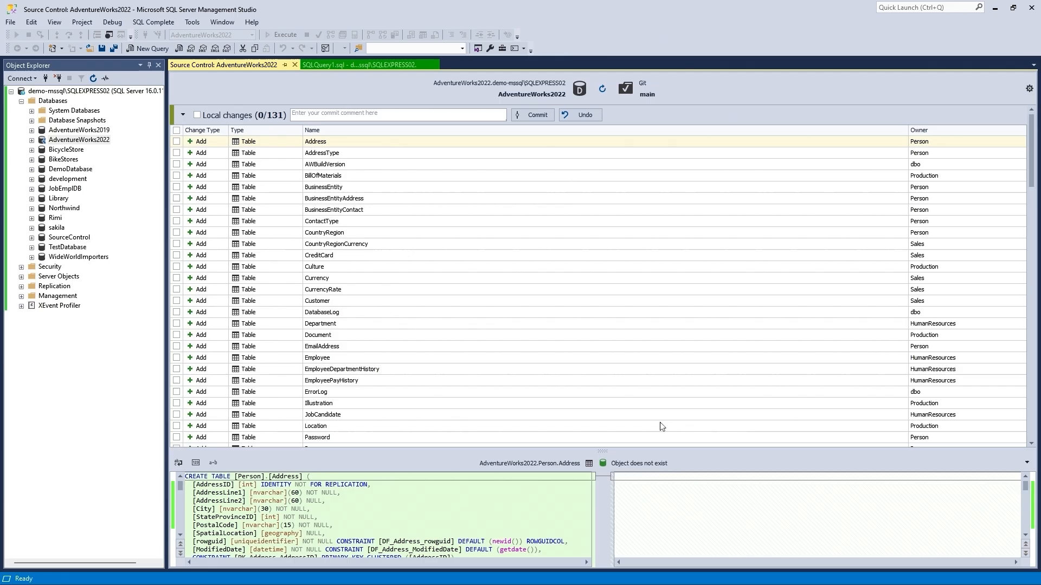
mouse_move(660, 425)
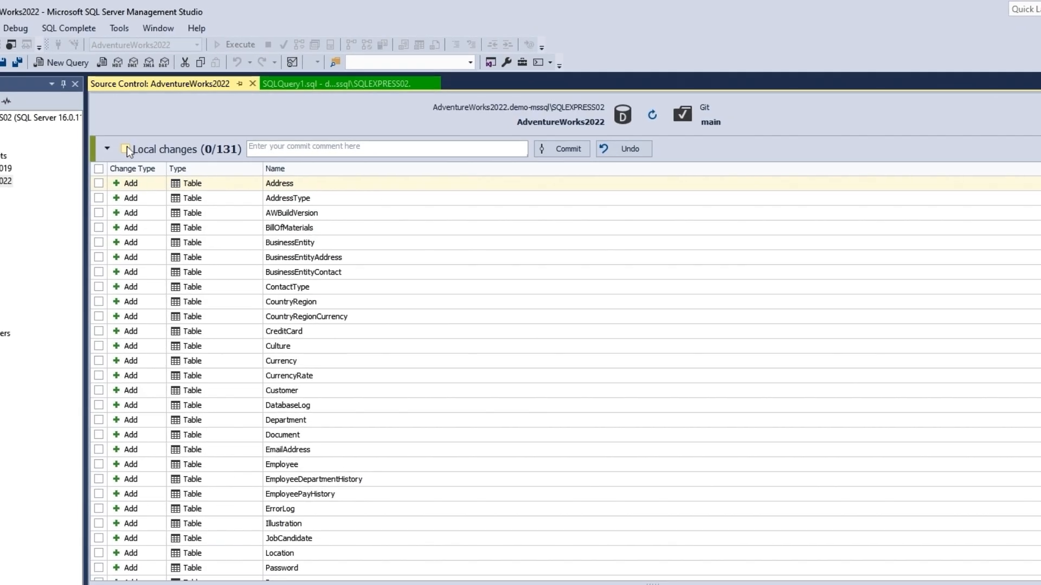
- Commit all 131 local changes to Git with the comment 'initial commit'
click(125, 148)
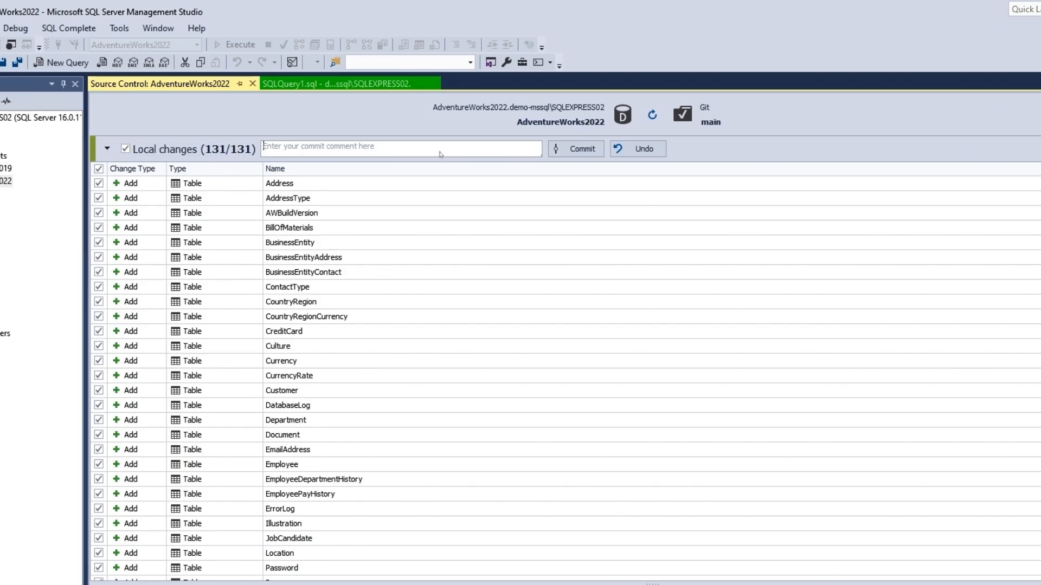
text(initial commit)
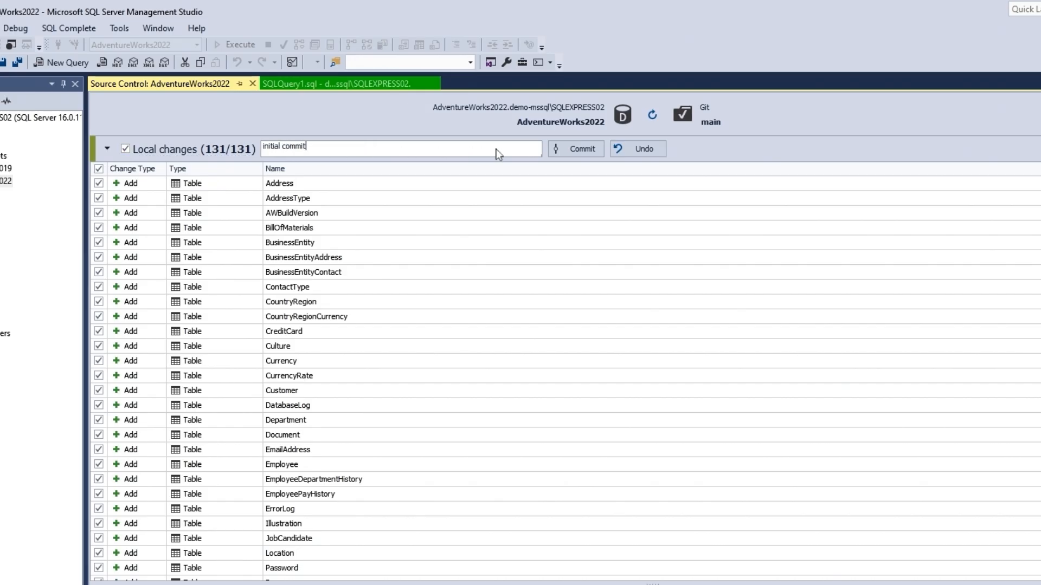
click(575, 149)
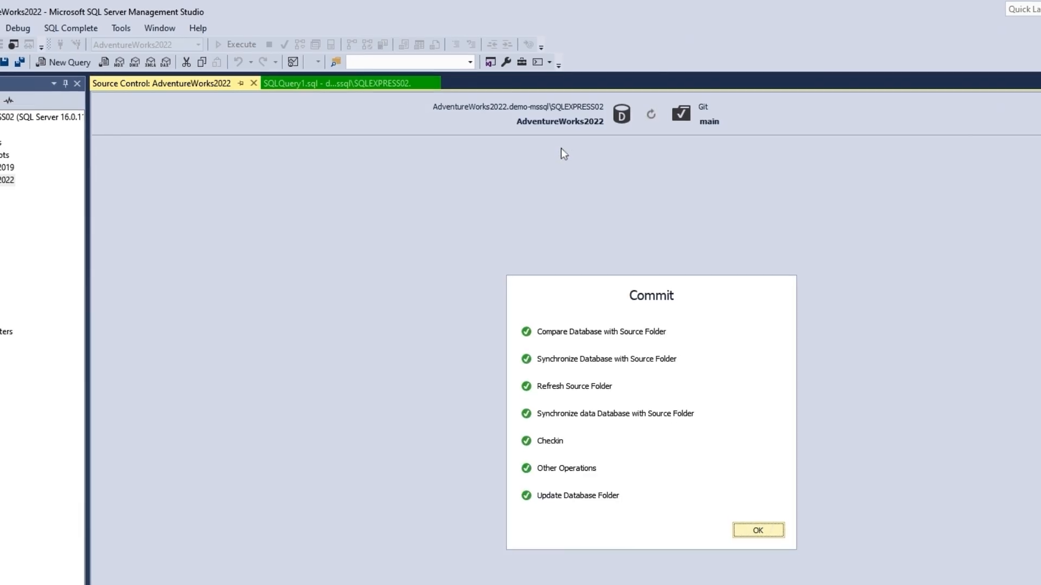
click(759, 532)
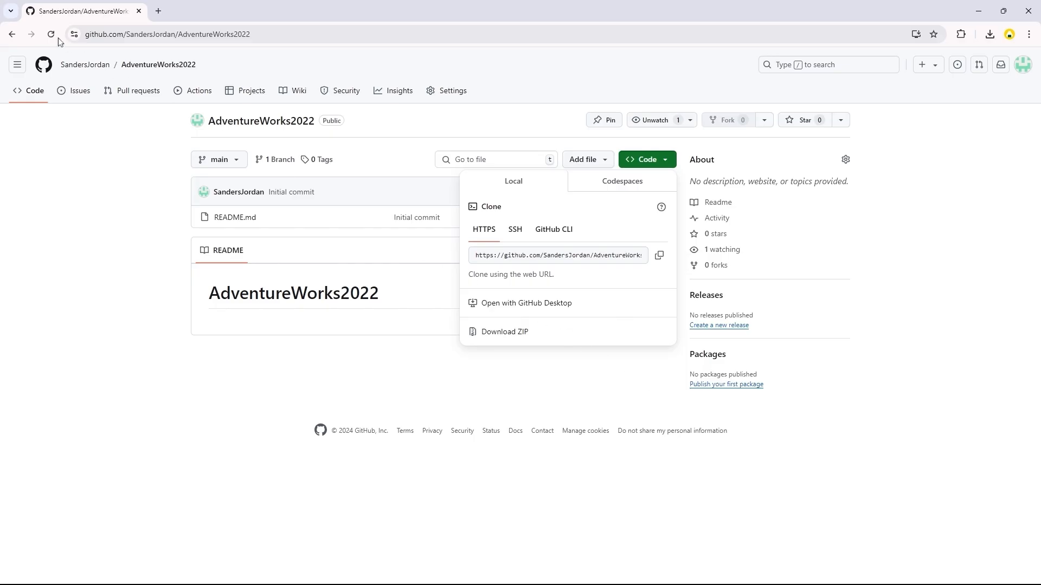
- Reload the AdventureWorks2022 repository page and view the Tables folder's .sql scripts
click(52, 33)
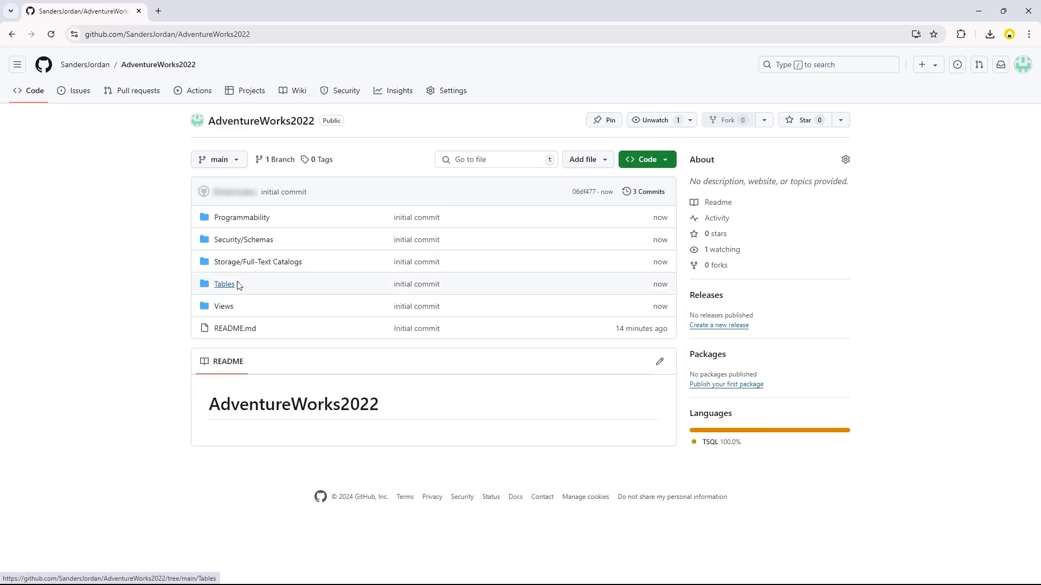
click(223, 284)
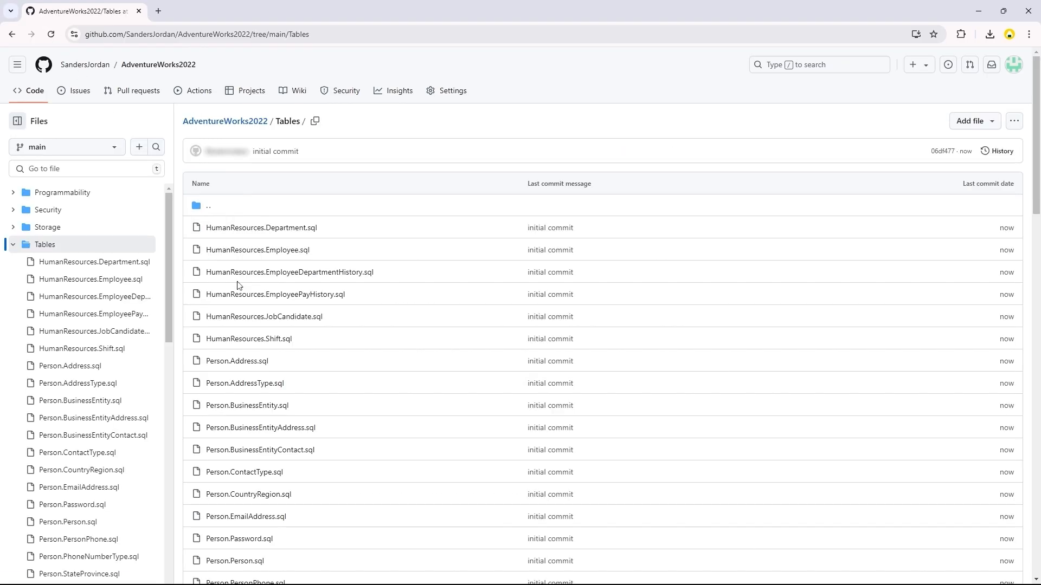